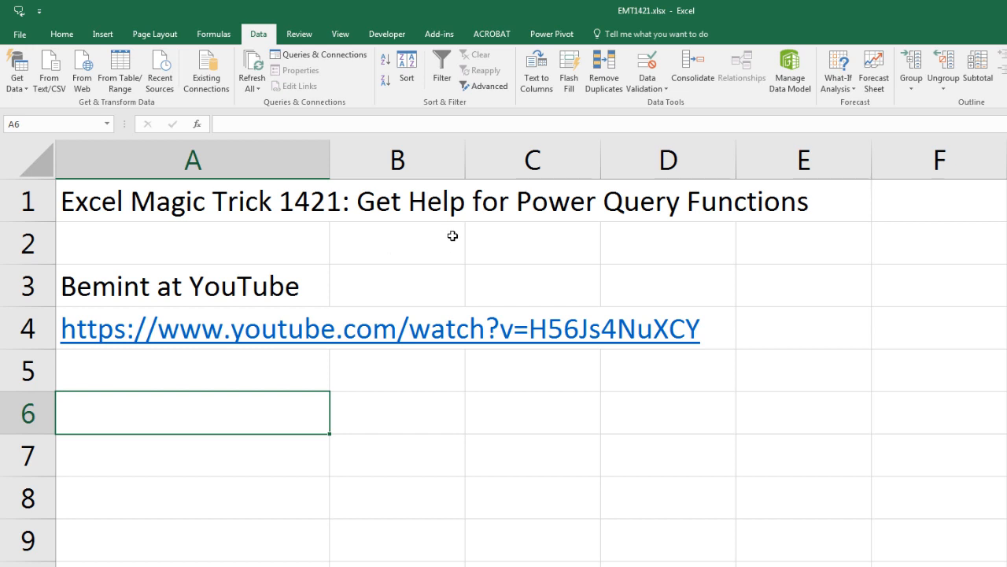
mouse_move(709, 224)
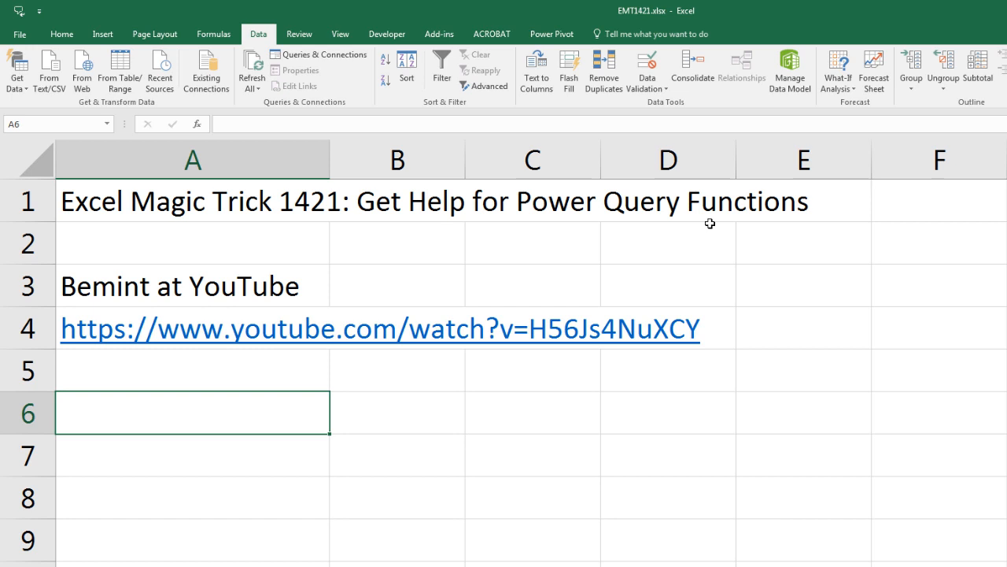
mouse_move(98, 226)
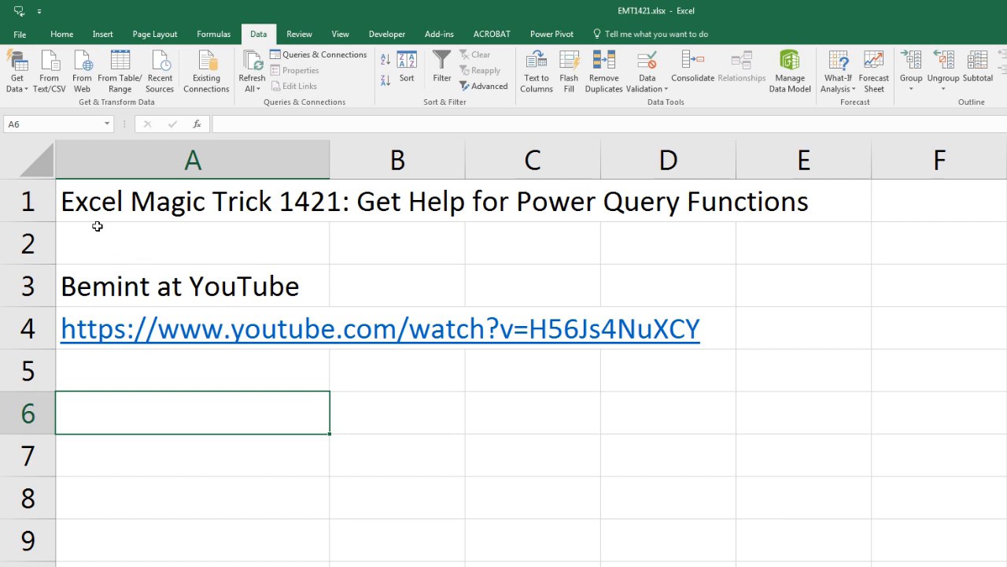
mouse_move(78, 229)
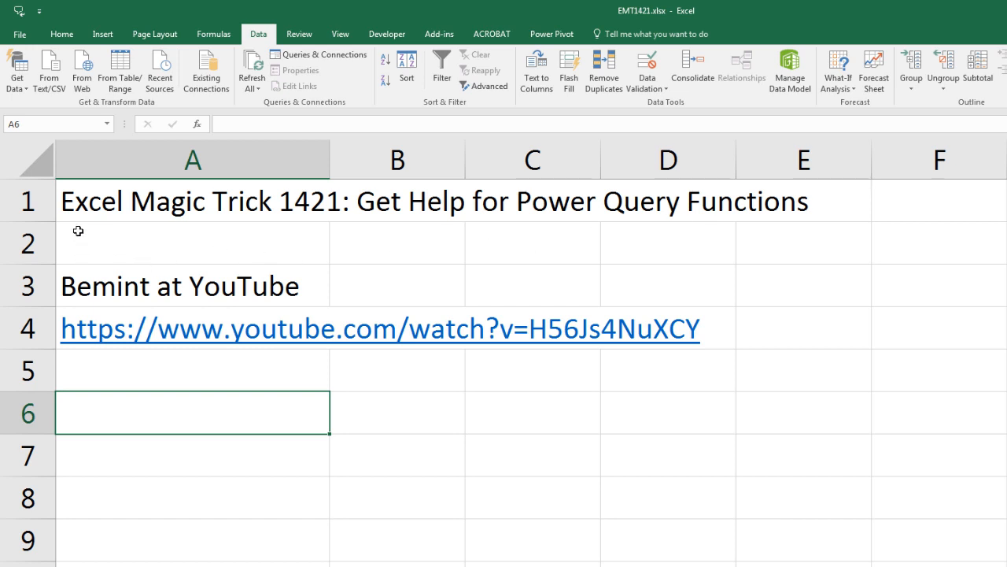
mouse_move(239, 340)
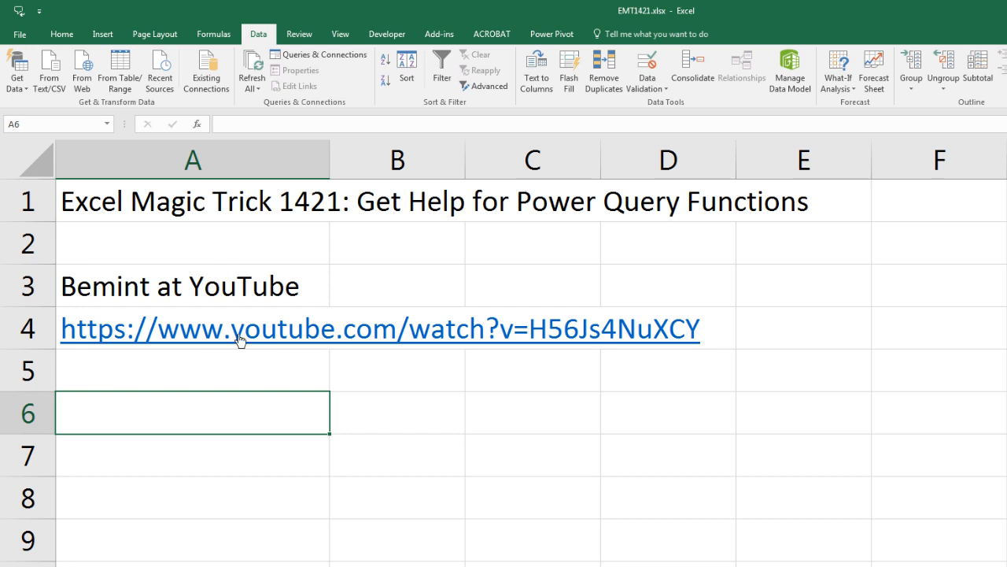
- Create a blank query from Get Data, opening an empty Query1 in the Power Query Editor
left_click(192, 370)
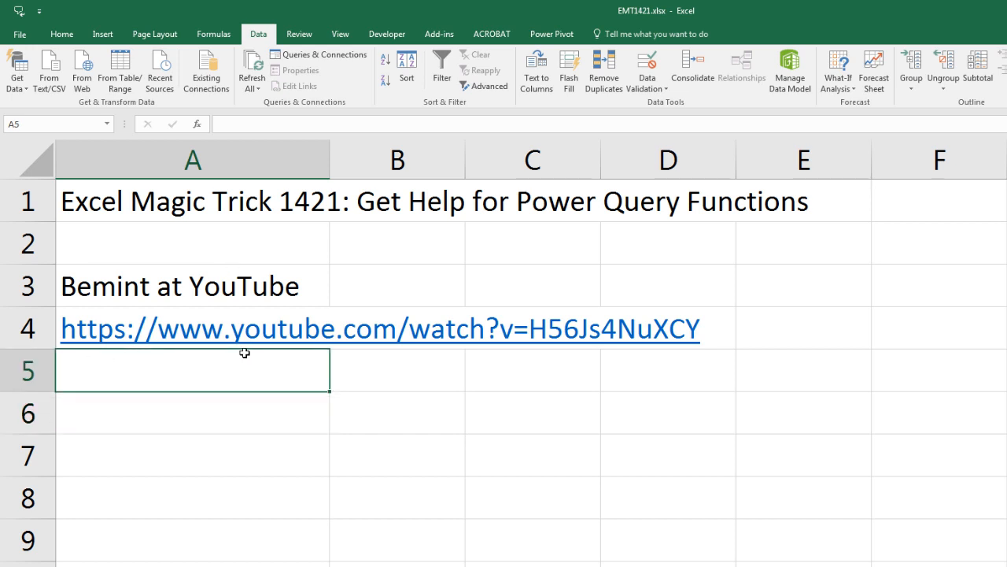
mouse_move(566, 307)
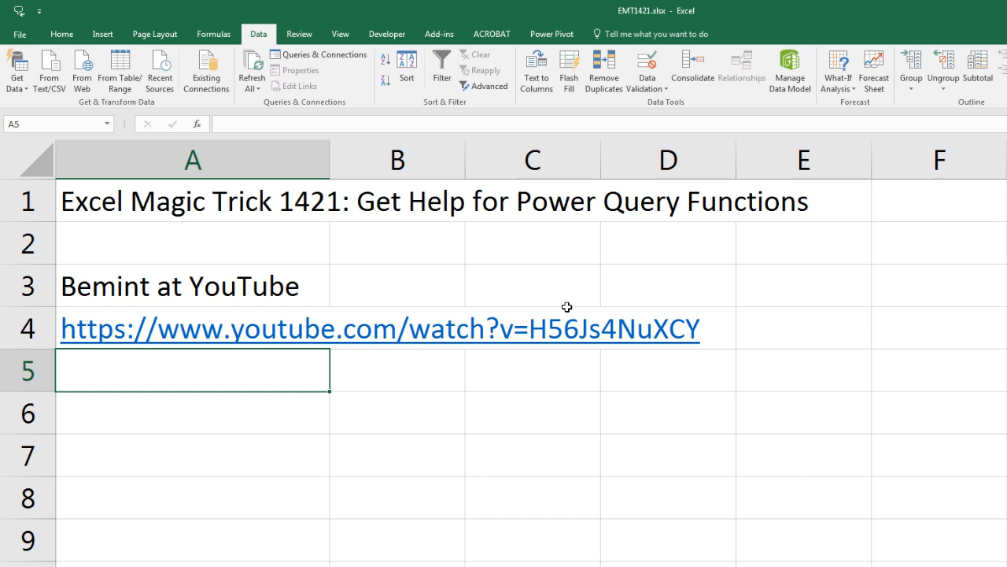
mouse_move(240, 331)
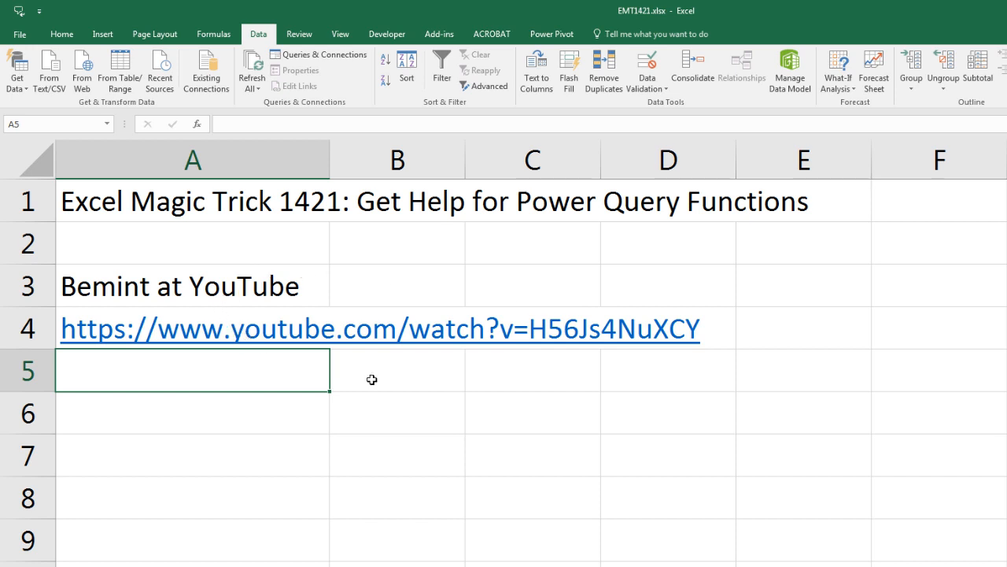
mouse_move(463, 378)
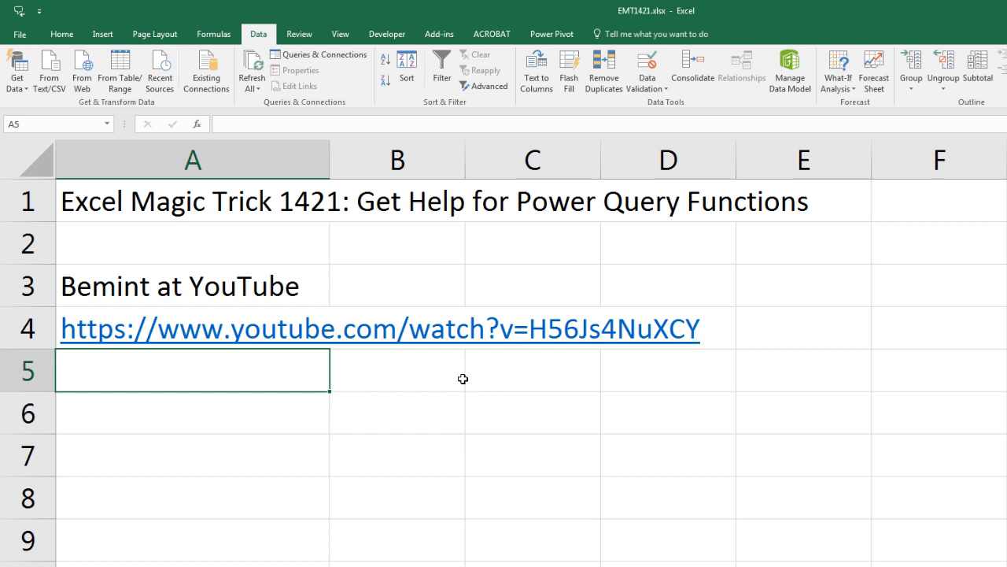
mouse_move(456, 379)
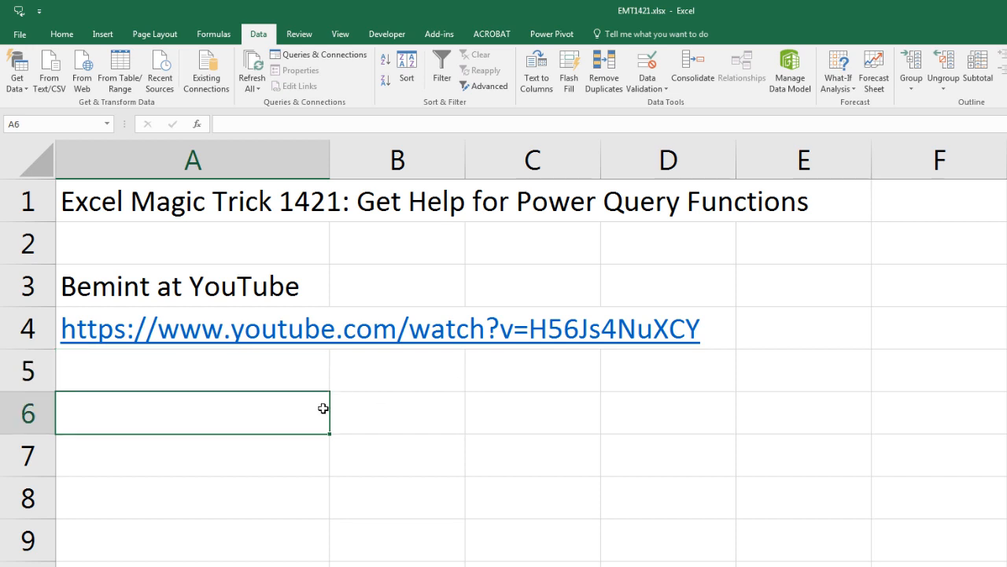
mouse_move(332, 423)
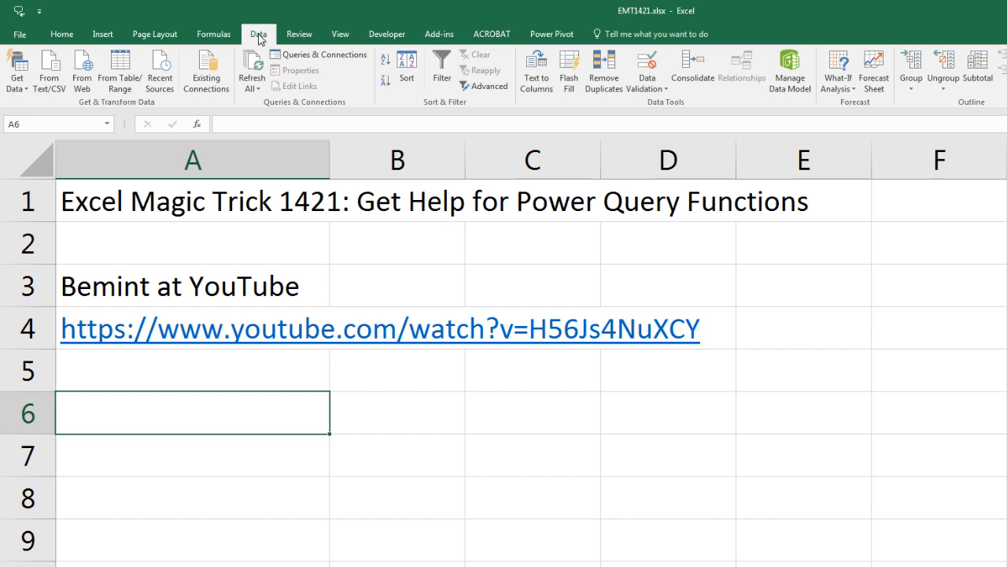
mouse_move(113, 126)
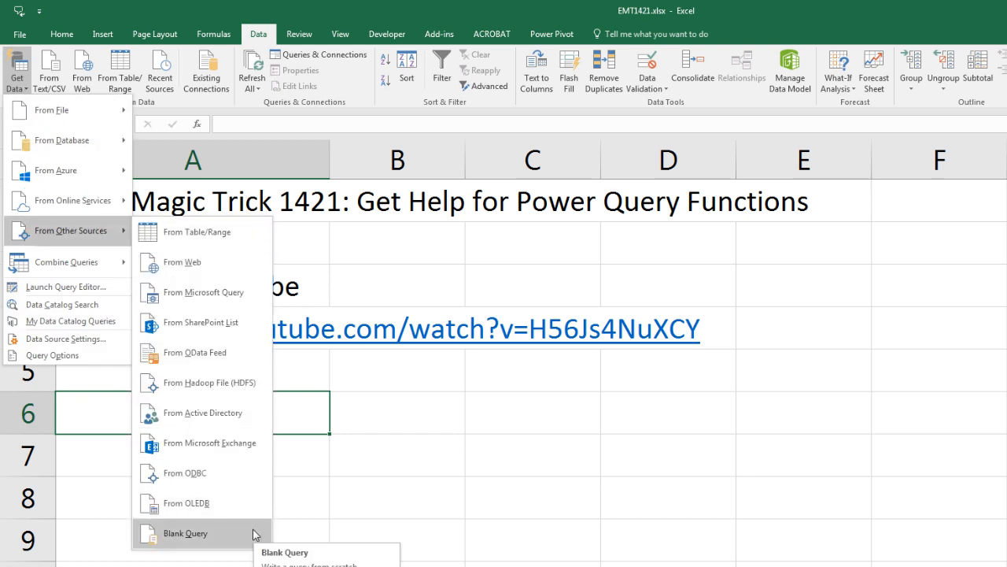
left_click(186, 532)
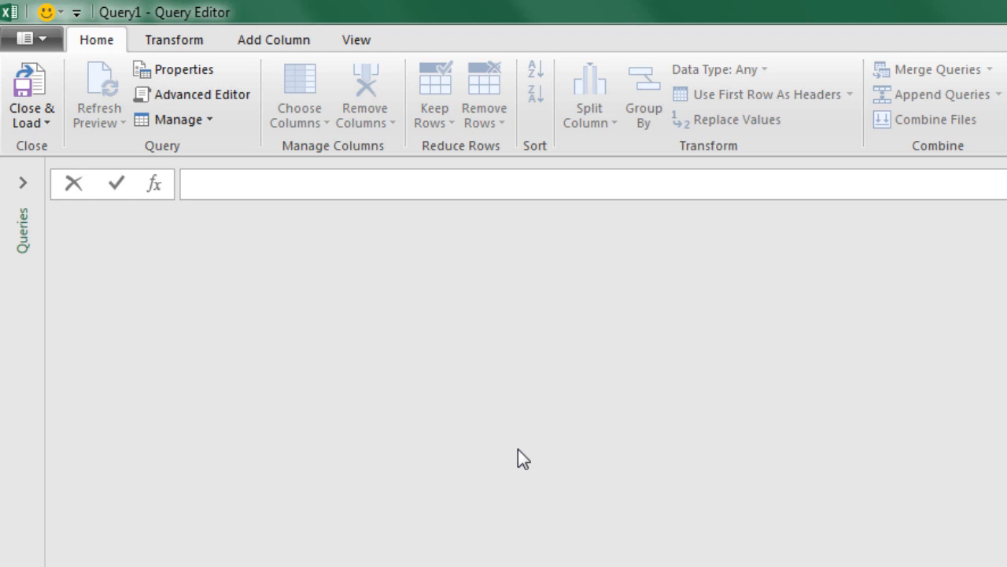
- Enter =Text.PadStart in Query1's formula bar, fixing the PasStart misspelling
type("=")
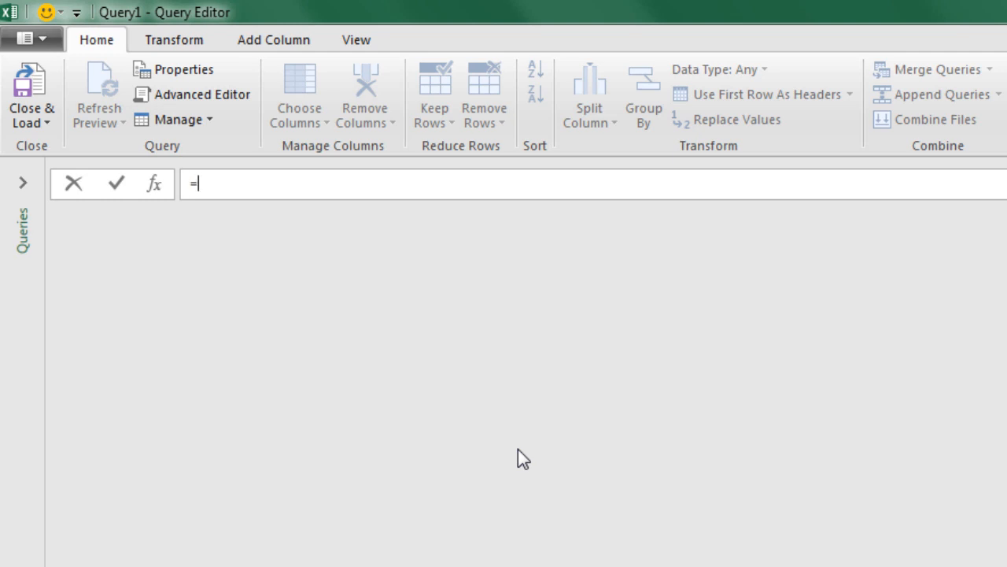
type("Text")
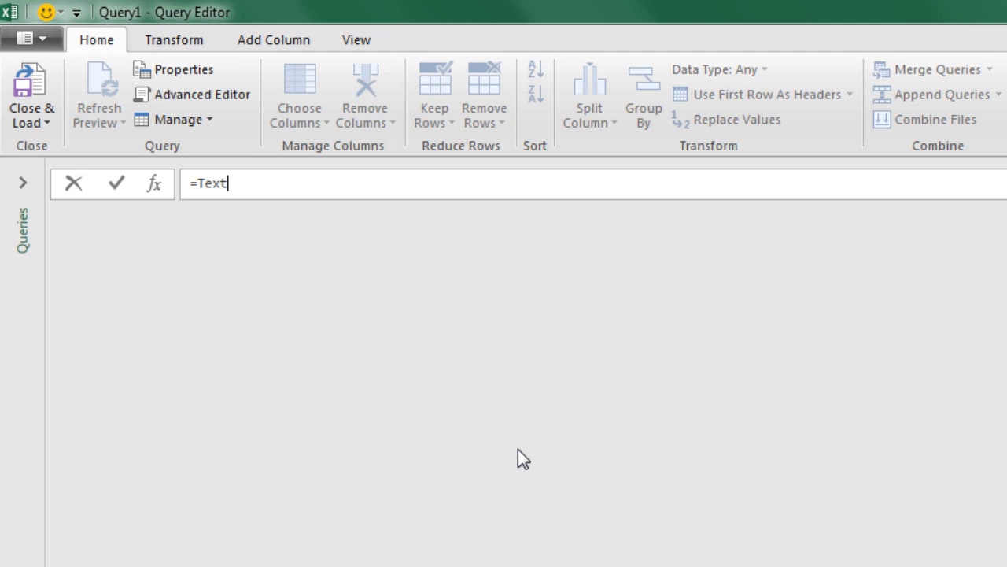
type(".PasS")
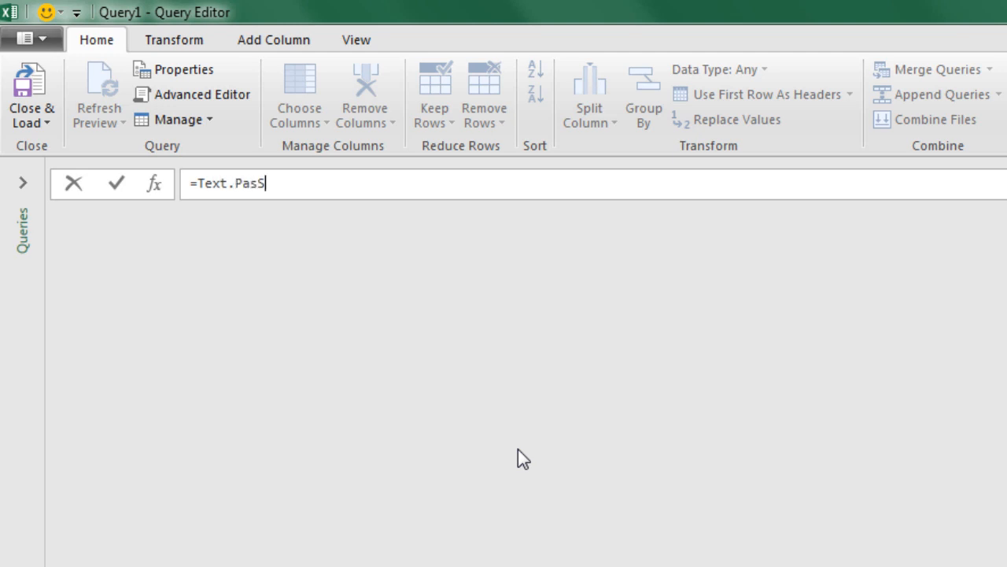
type("tart")
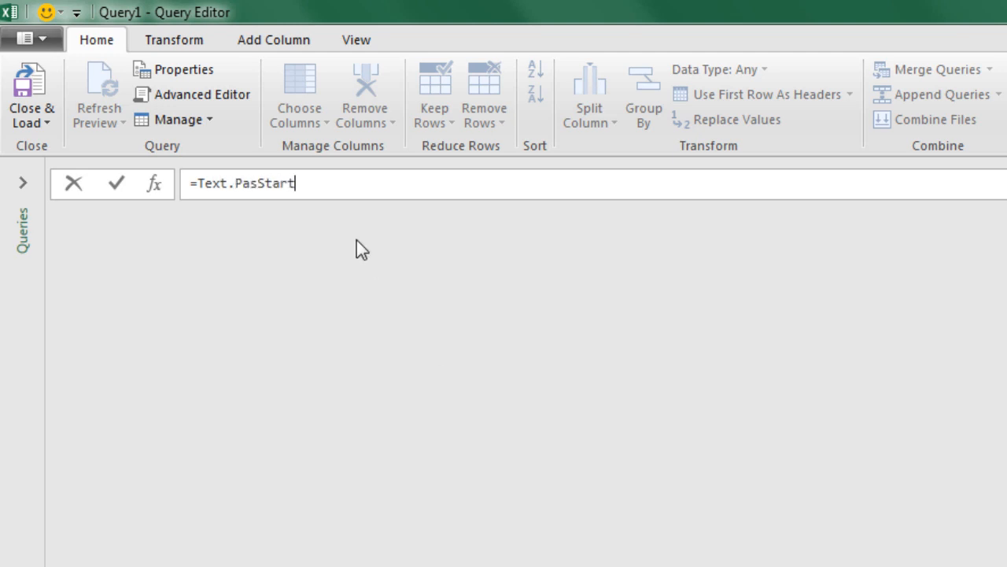
mouse_move(306, 205)
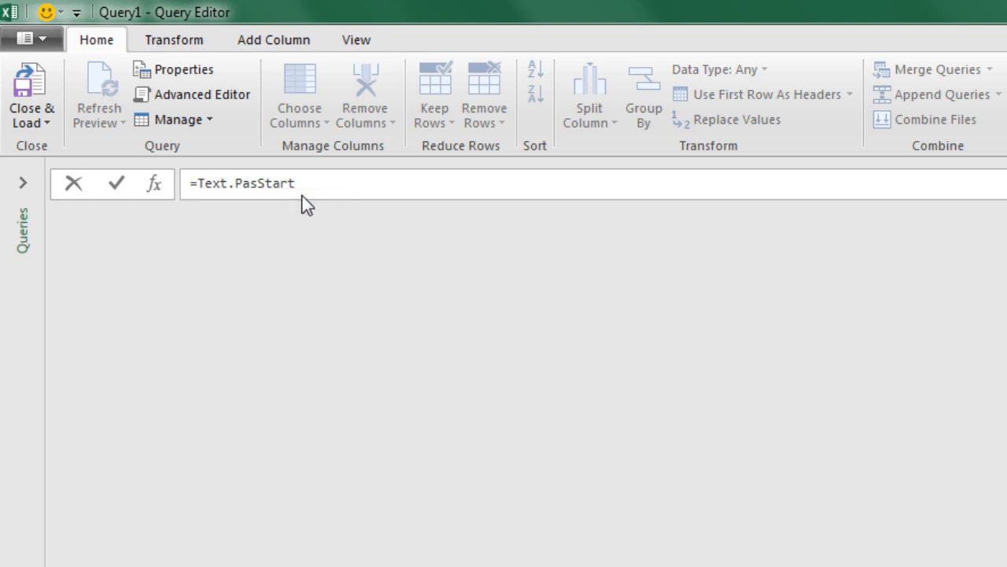
mouse_move(238, 207)
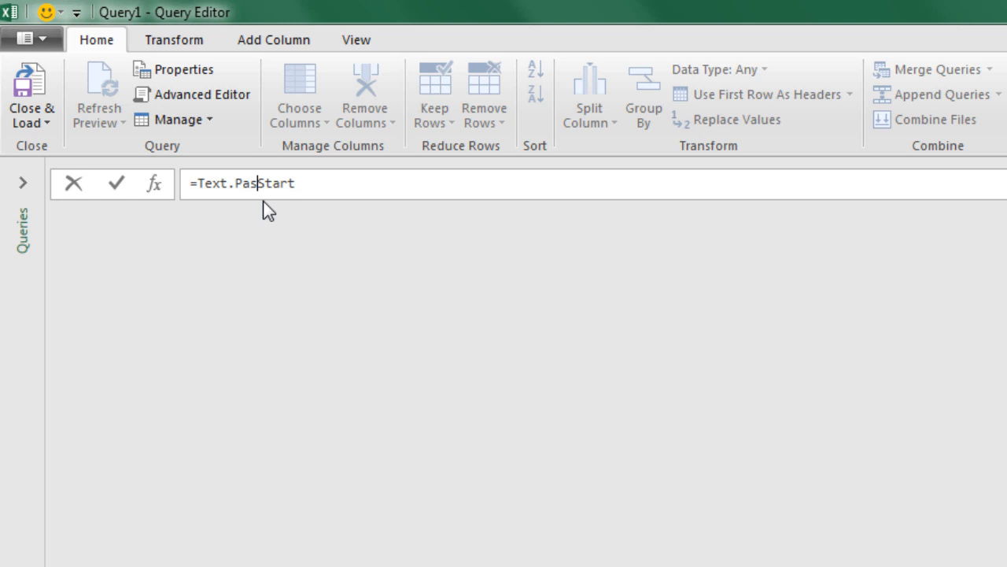
type("d")
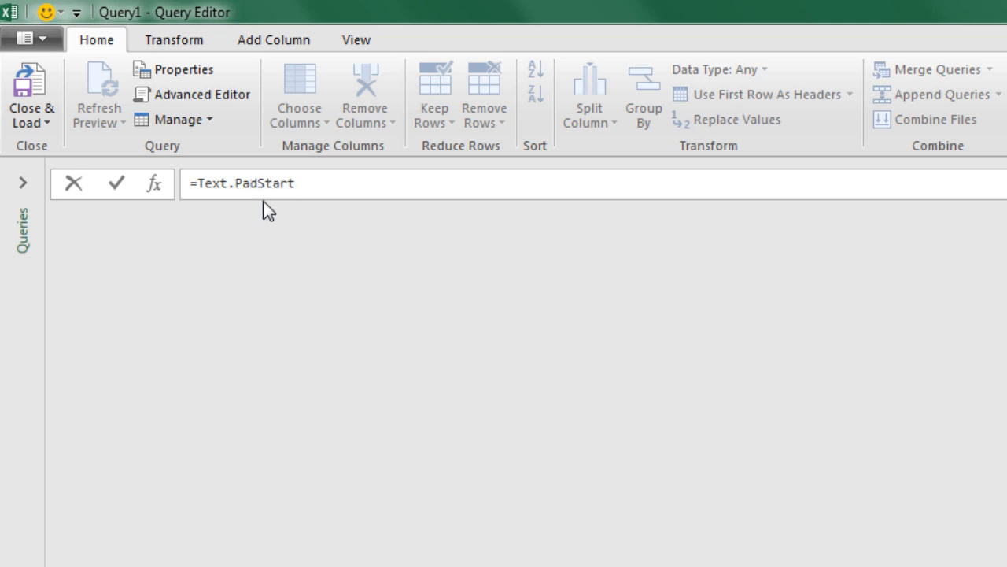
- Invoke Text.PadStart with text 43, count 5 and character 0, returning 00043
left_click(117, 183)
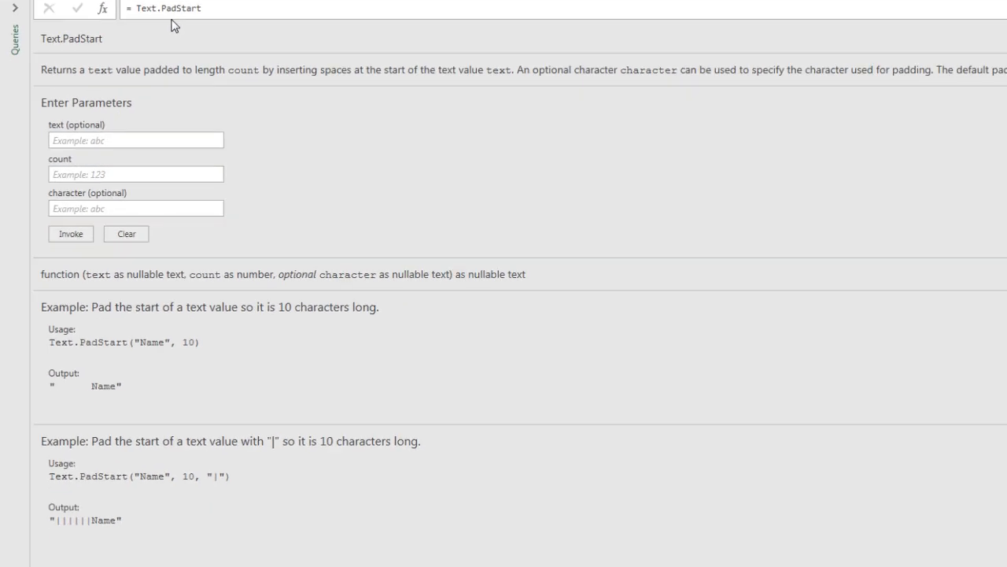
mouse_move(306, 390)
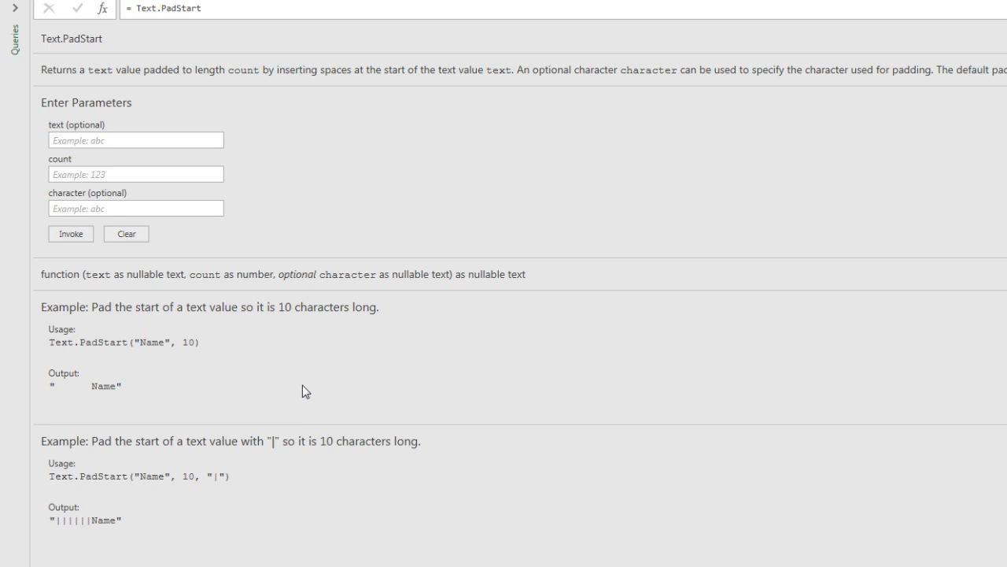
mouse_move(168, 90)
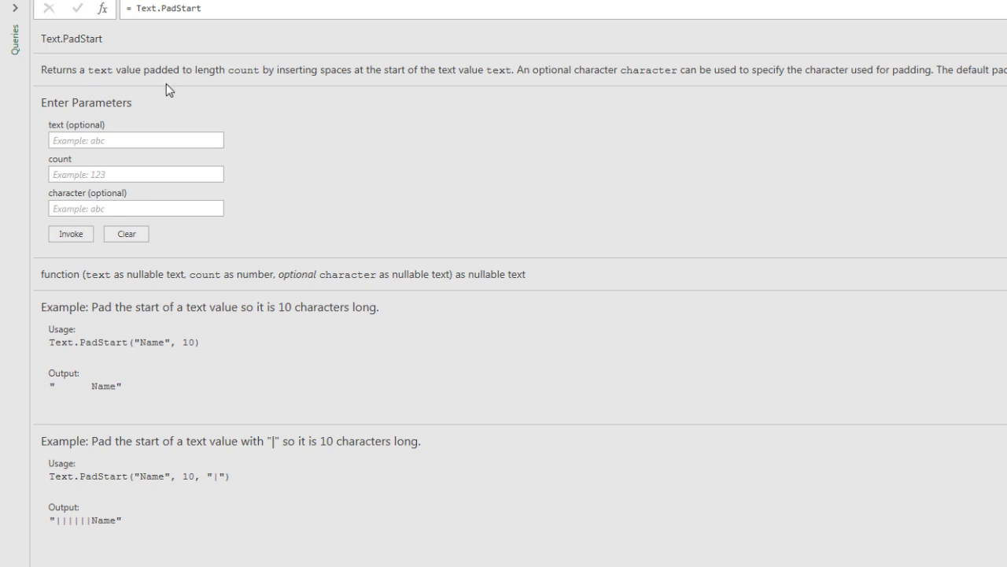
mouse_move(170, 491)
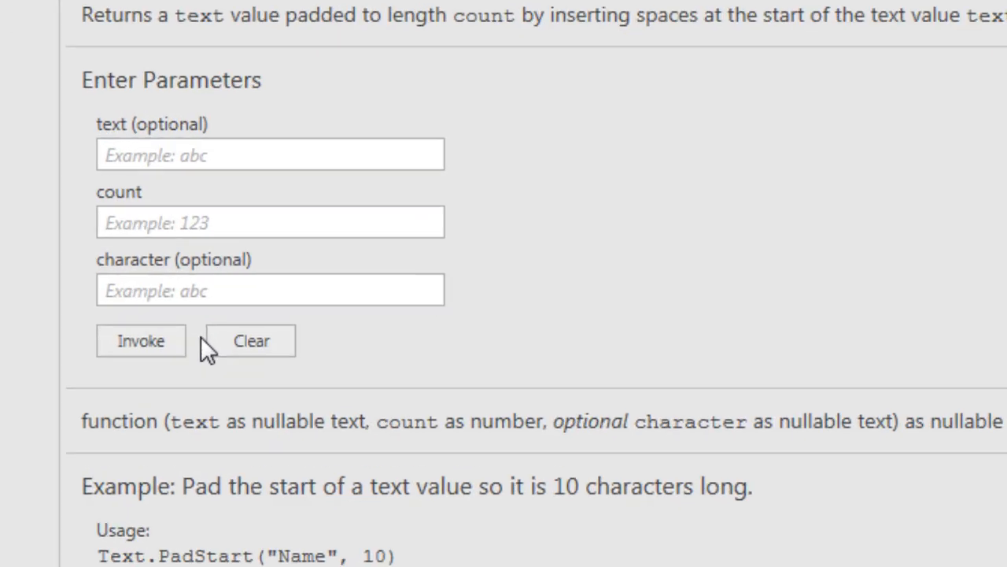
left_click(271, 154)
type("43")
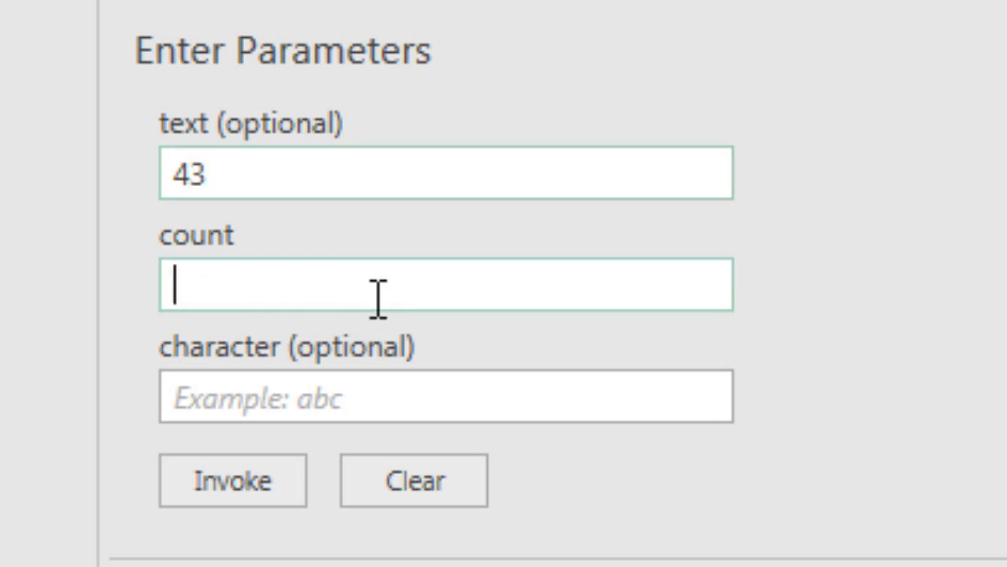
mouse_move(403, 285)
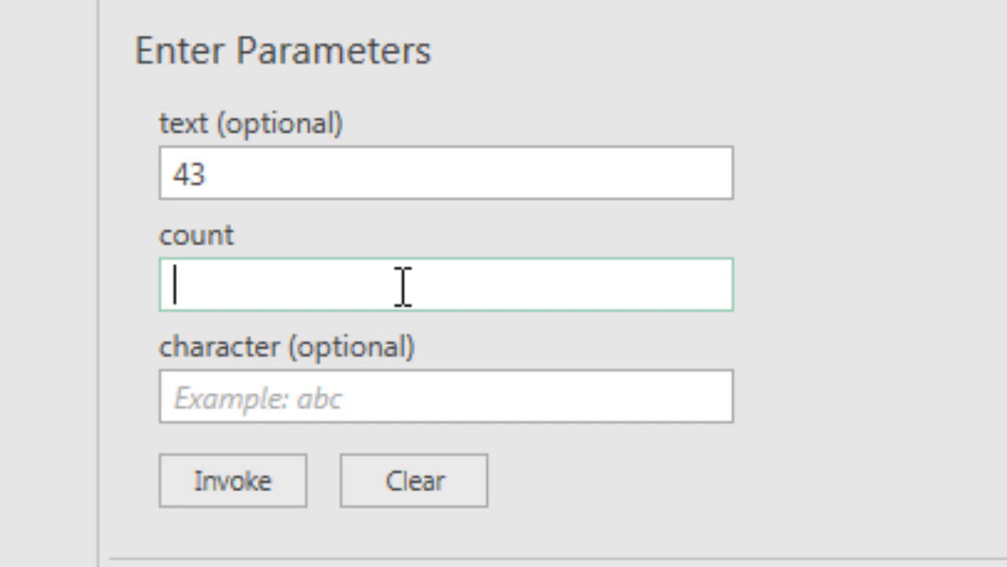
type("5")
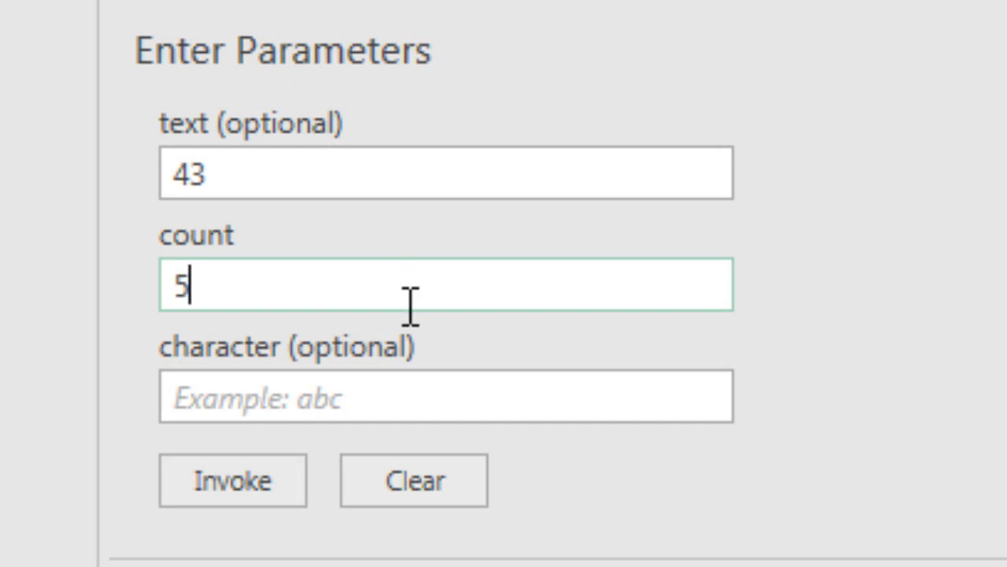
left_click(447, 396)
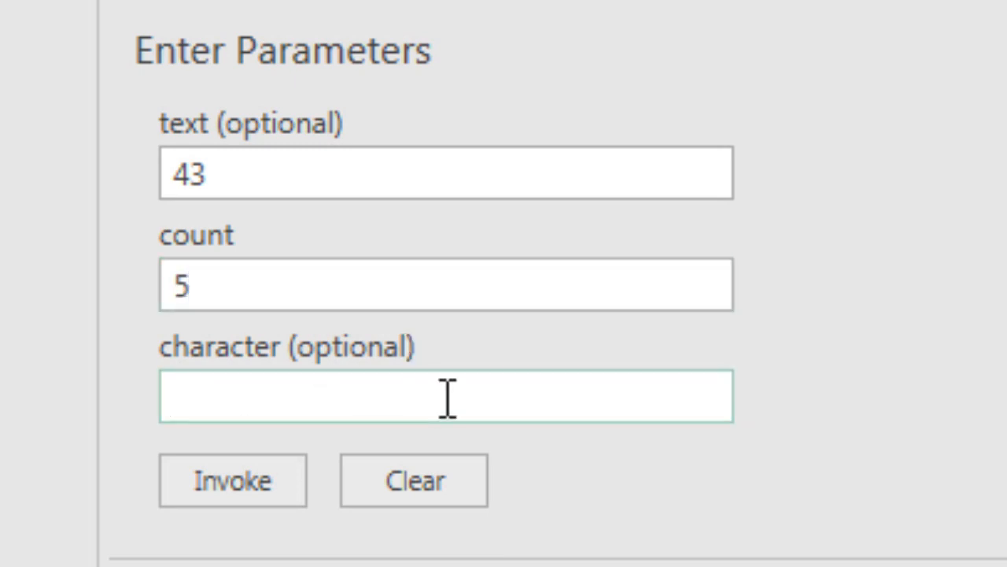
type("0")
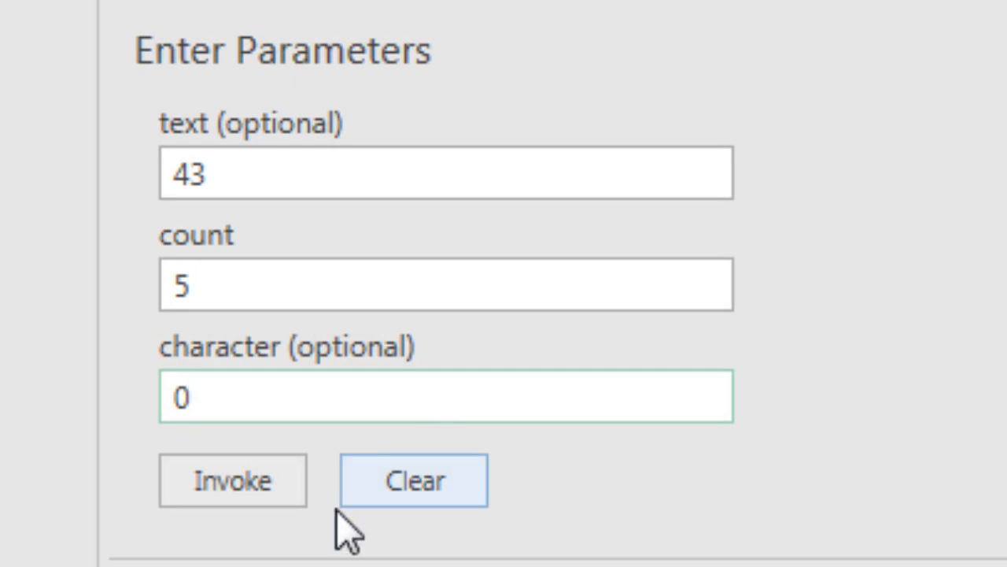
left_click(233, 480)
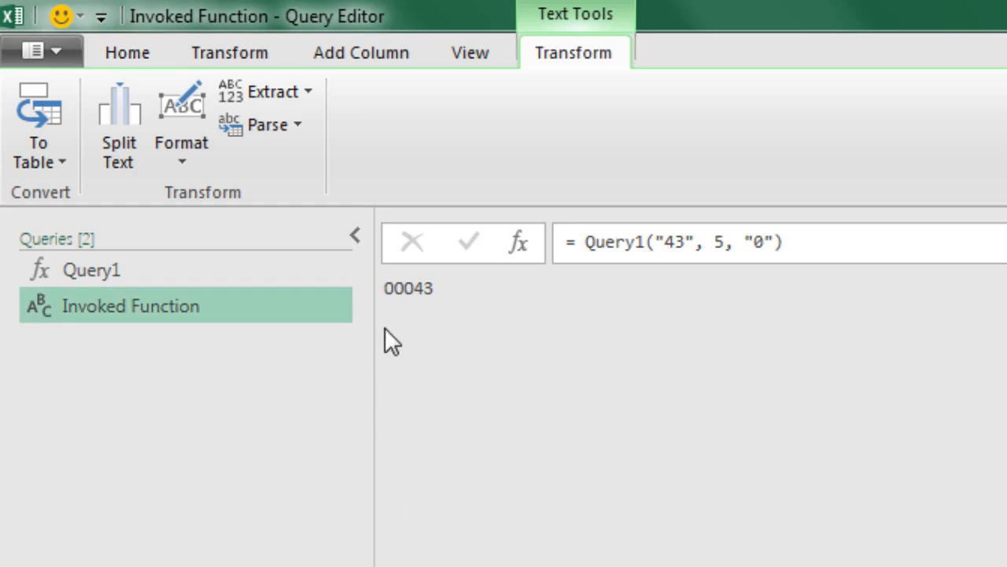
mouse_move(91, 271)
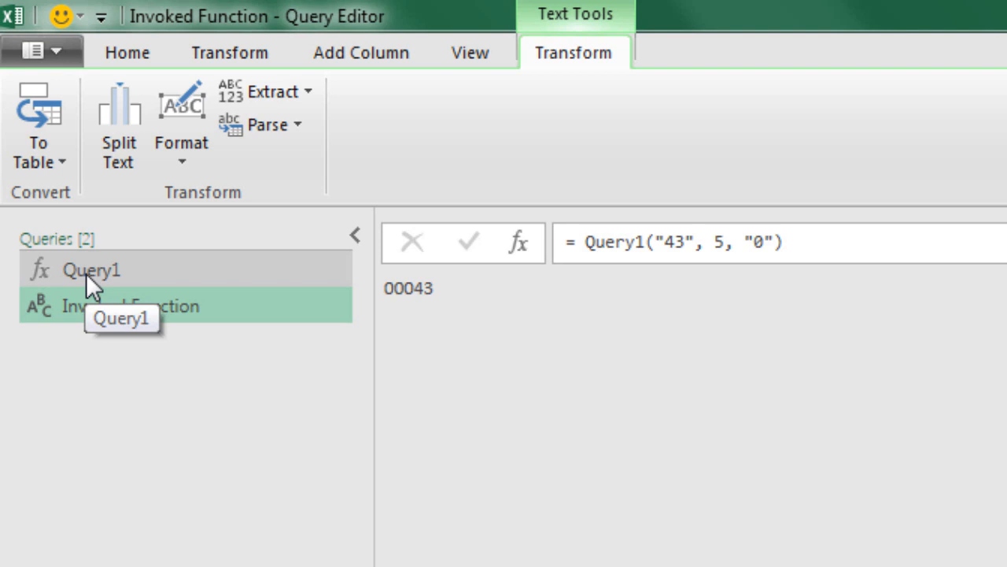
- Invoke the function again with Product, 15 and | to return |||||||Product
left_click(92, 269)
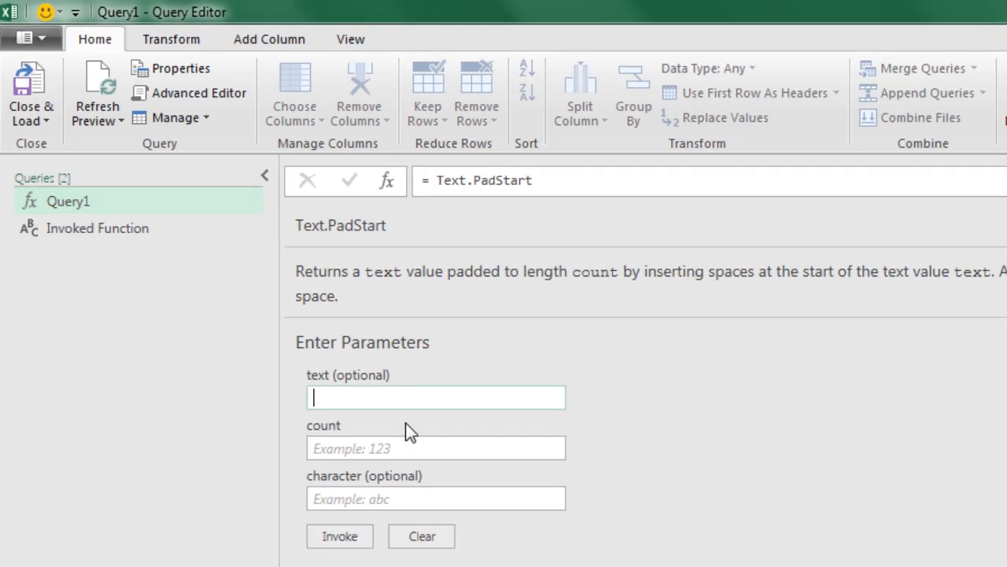
type("Product")
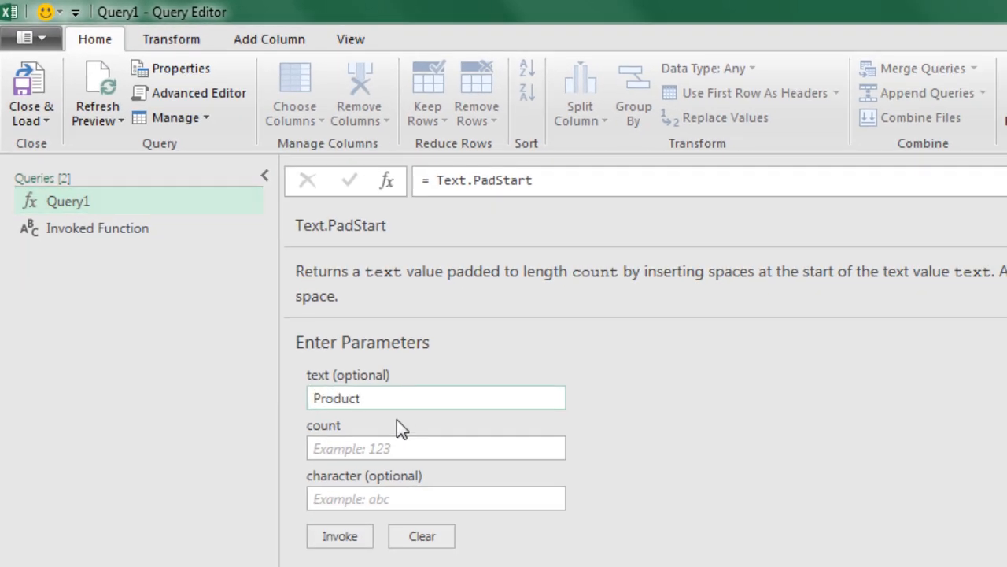
type("15")
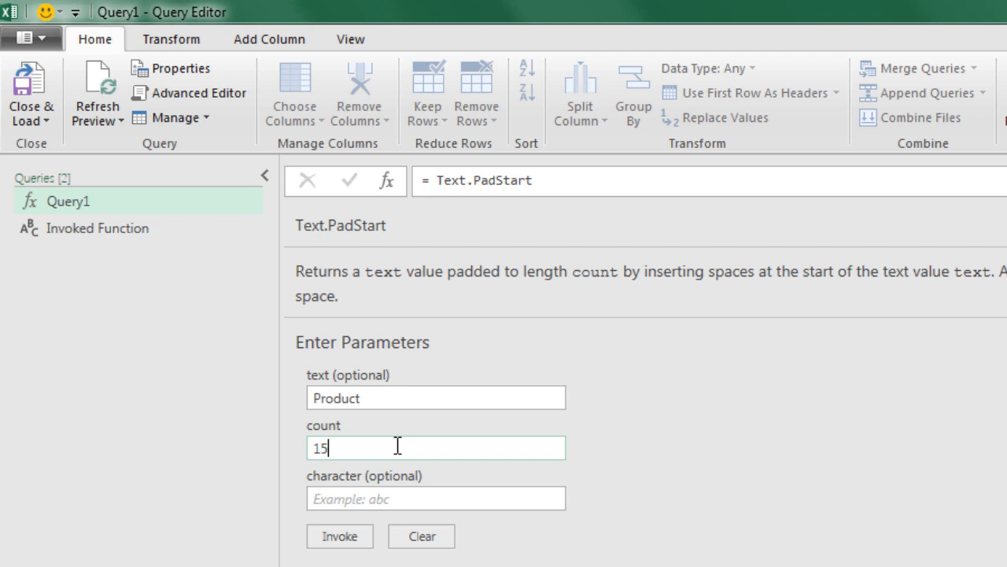
left_click(434, 497)
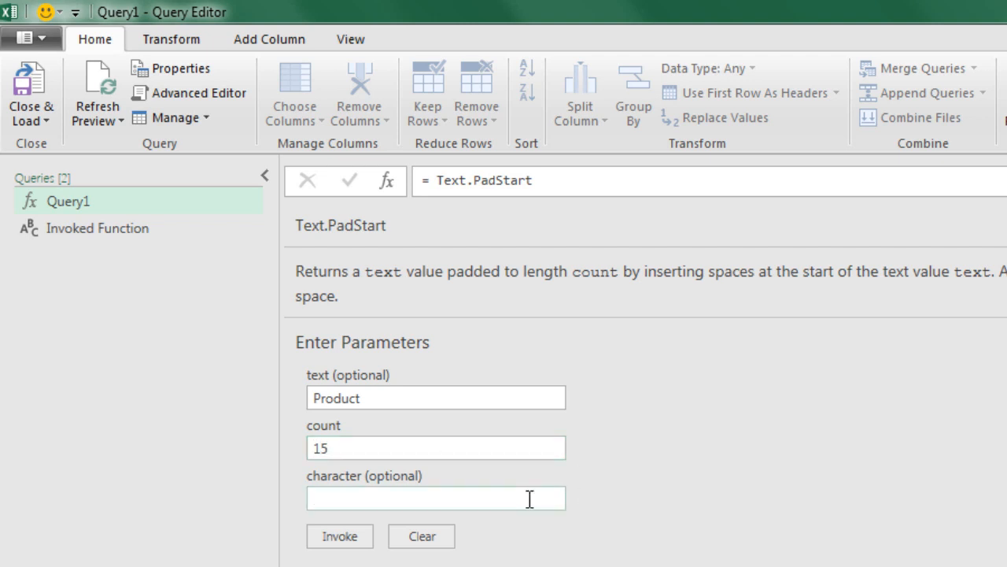
left_click(340, 535)
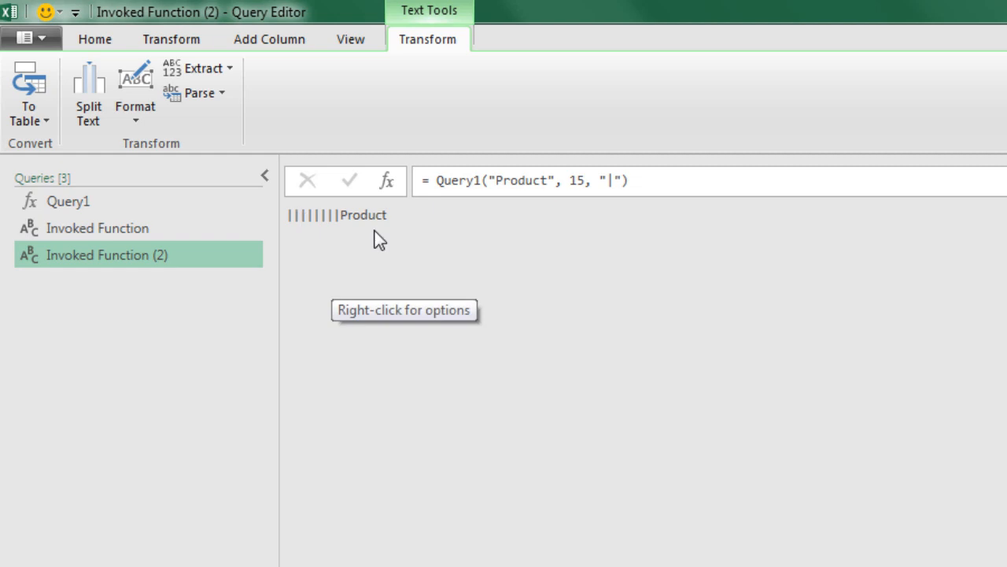
- From Query1, add another blank query Query2 via New Source > Other Sources
left_click(69, 202)
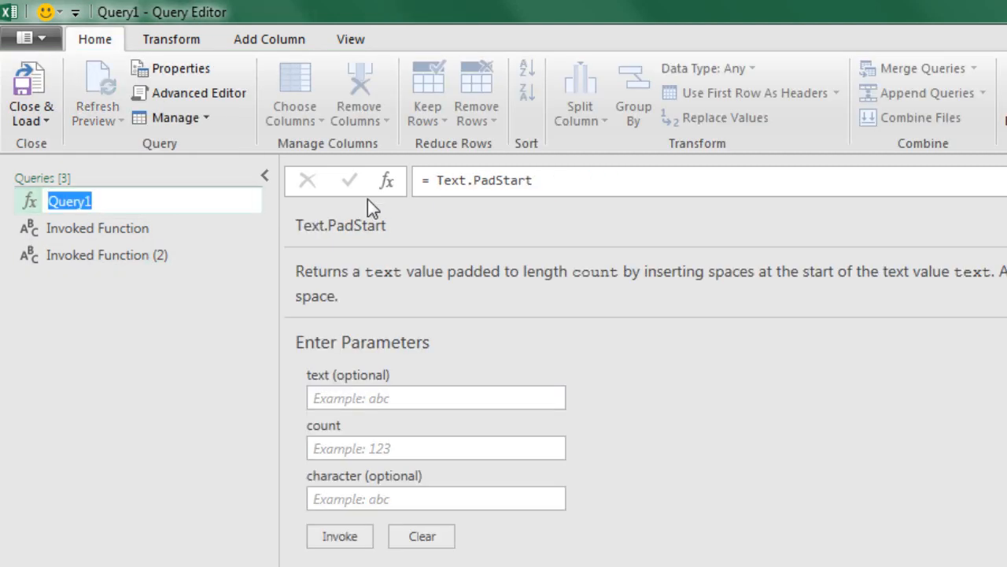
mouse_move(590, 189)
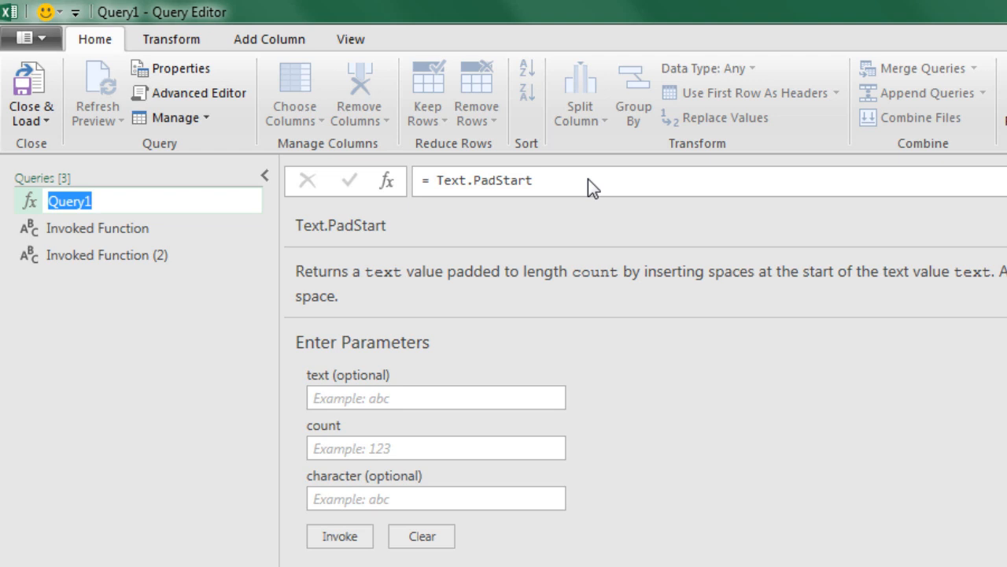
mouse_move(557, 258)
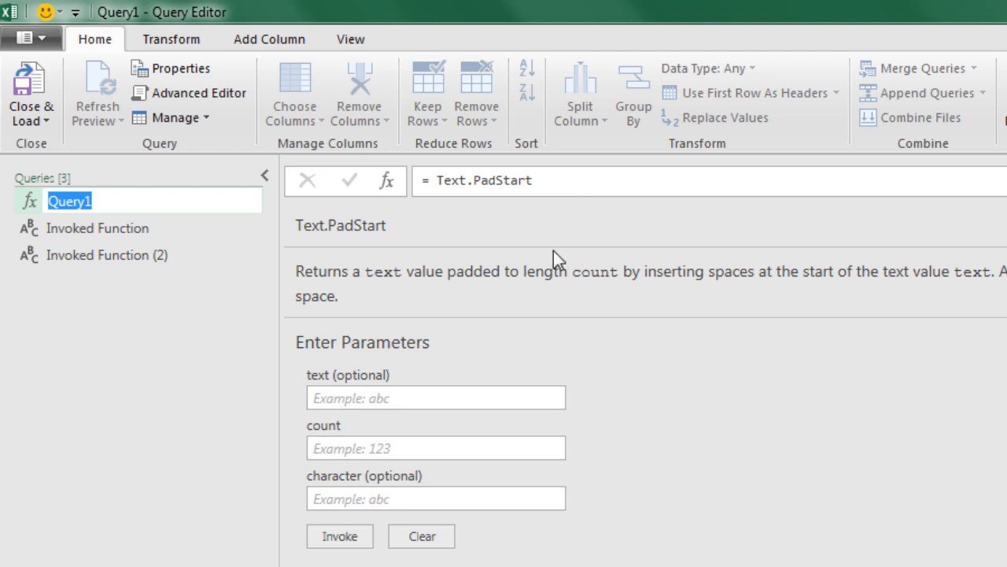
mouse_move(601, 456)
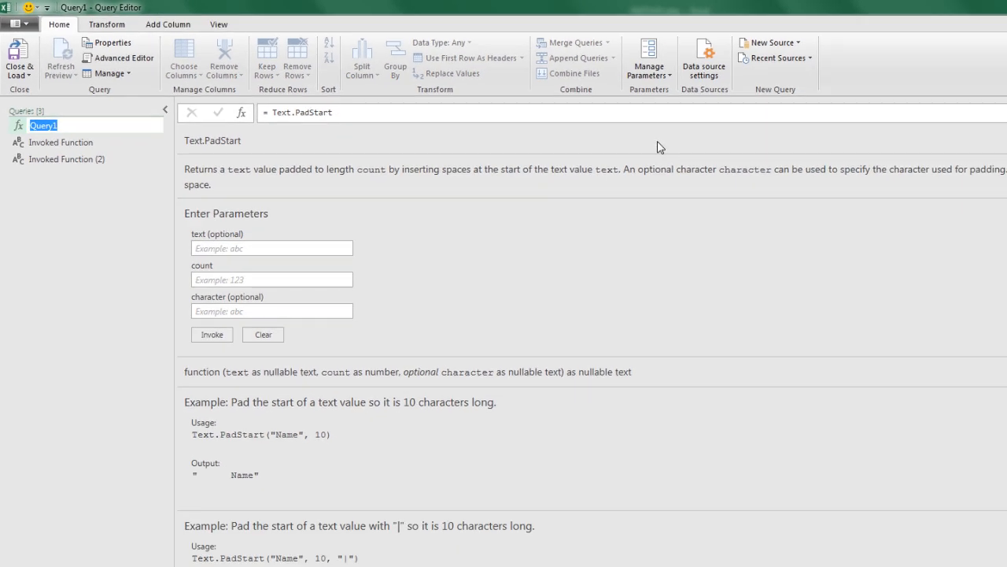
mouse_move(770, 42)
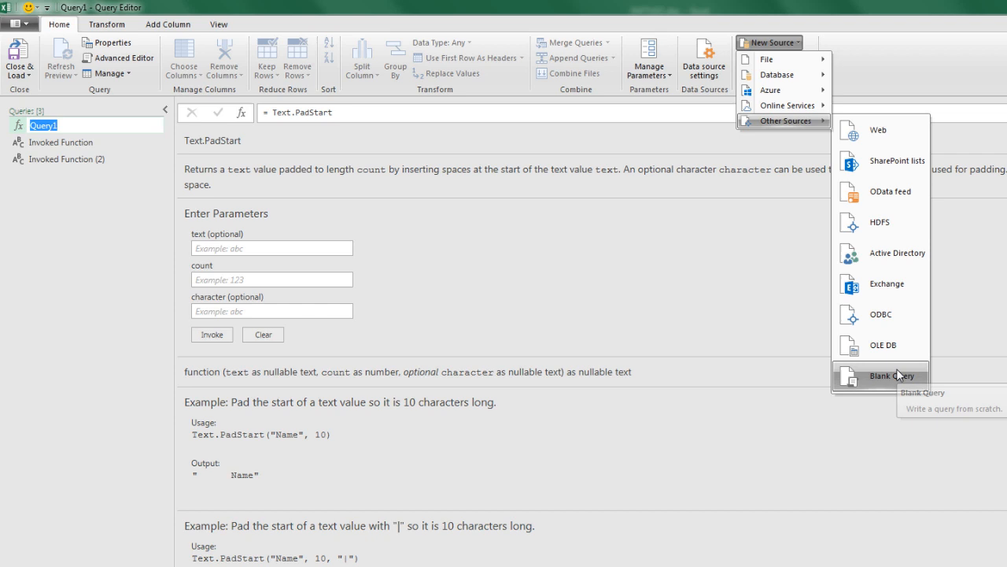
left_click(883, 375)
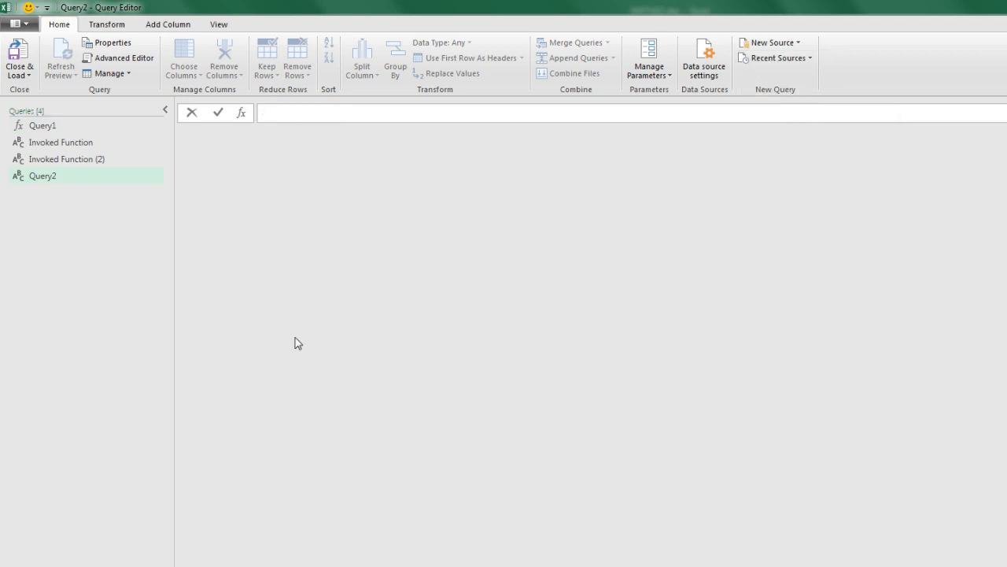
mouse_move(75, 182)
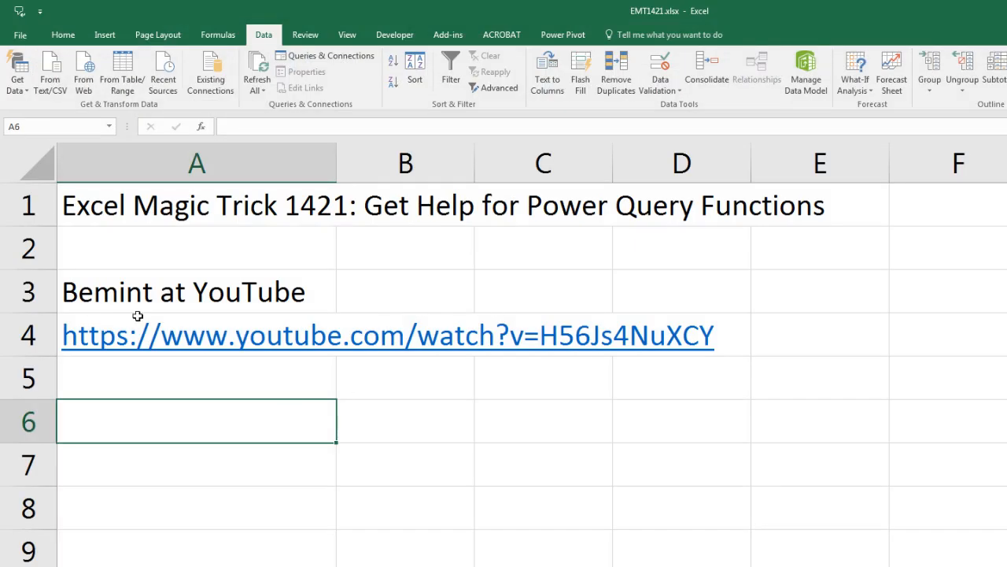
mouse_move(570, 416)
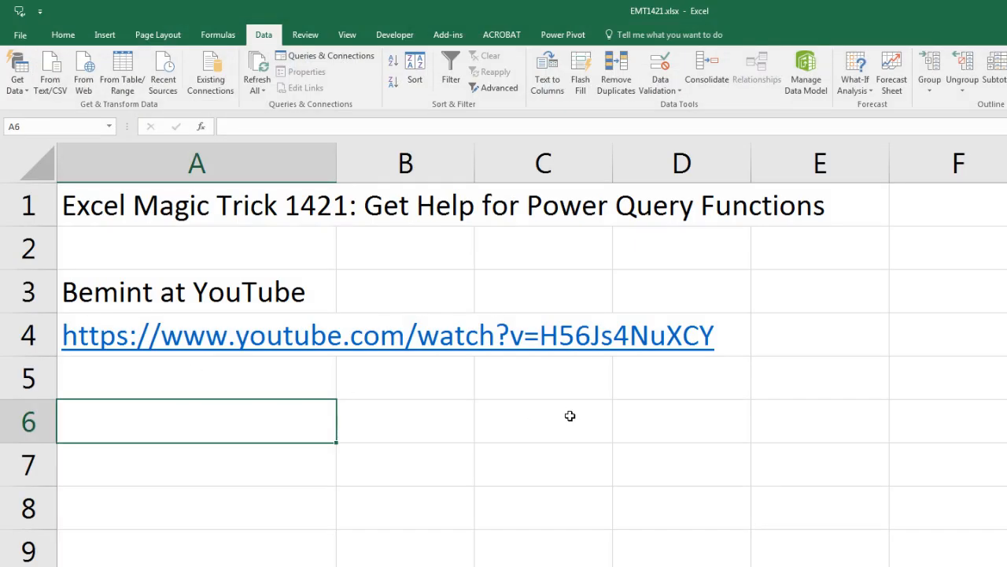